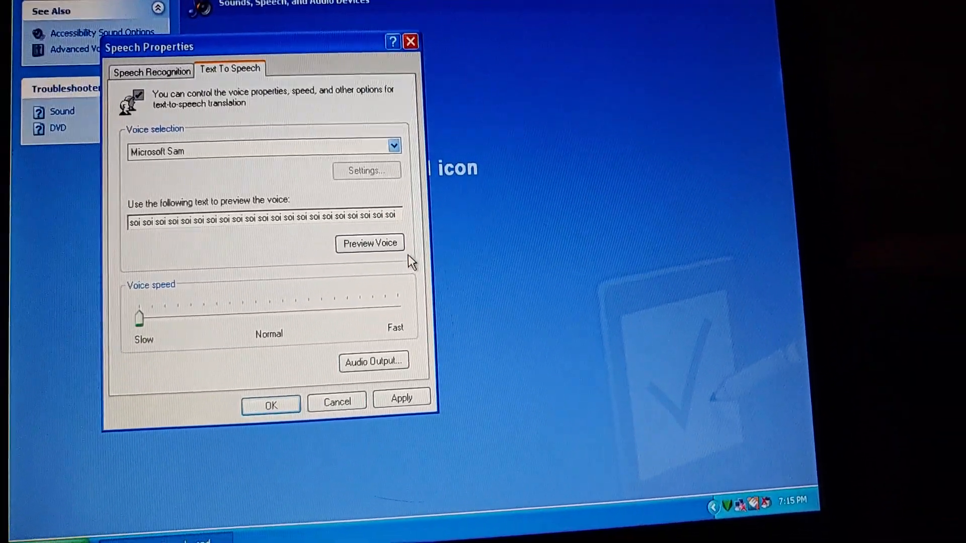
# Step: Preview Microsoft Sam speaking the repeated 'soi' text at the slowest voice speed
pyautogui.click(369, 243)
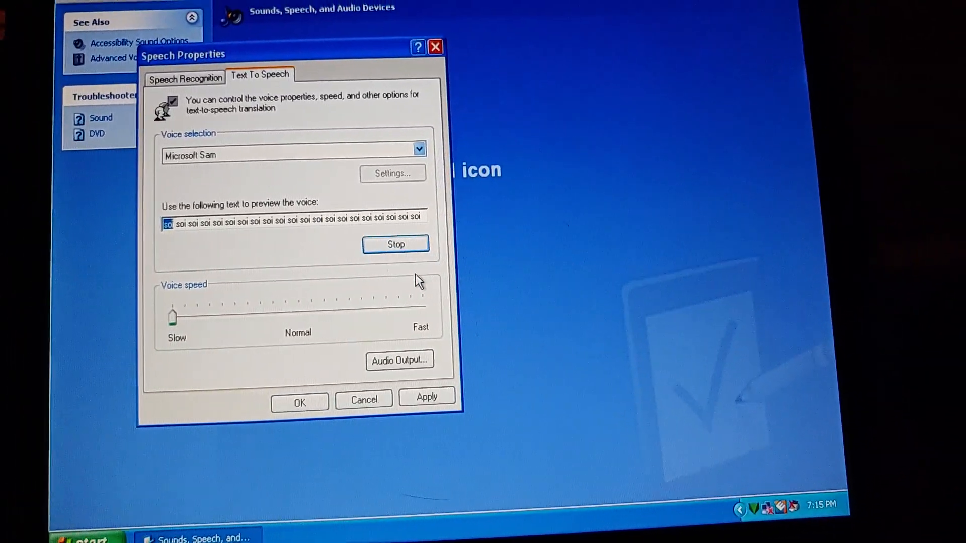